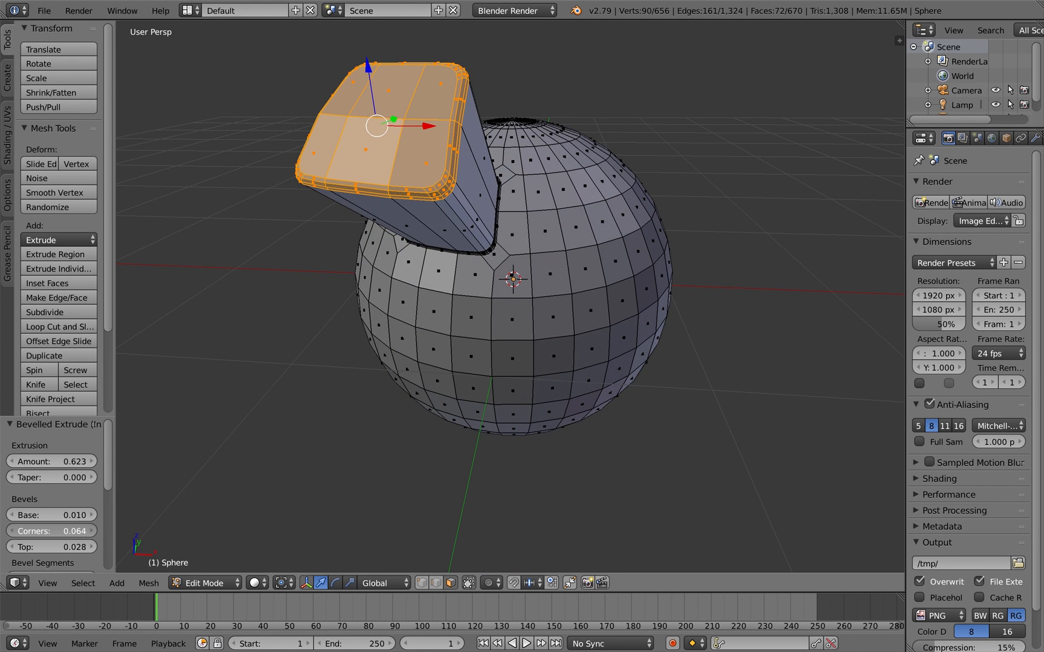
# Step: Soften the block's base bevel to a subtler curve, then select faces for the recess
pyautogui.moveTo(60, 530); pyautogui.dragTo(51, 530)
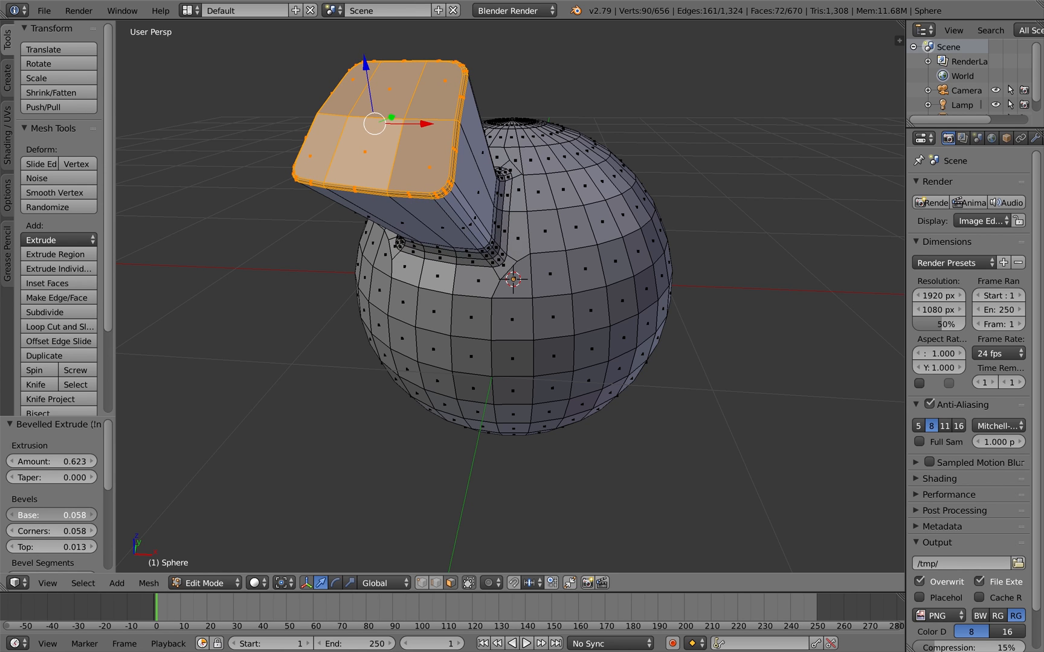
pyautogui.moveTo(52, 515); pyautogui.dragTo(33, 515)
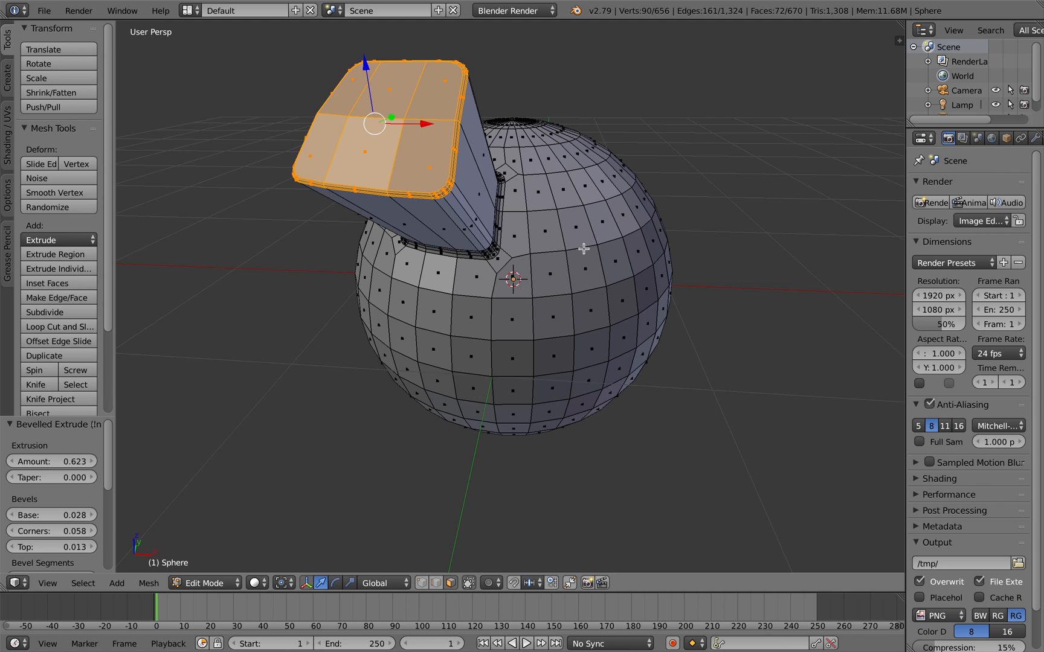
pyautogui.click(595, 263)
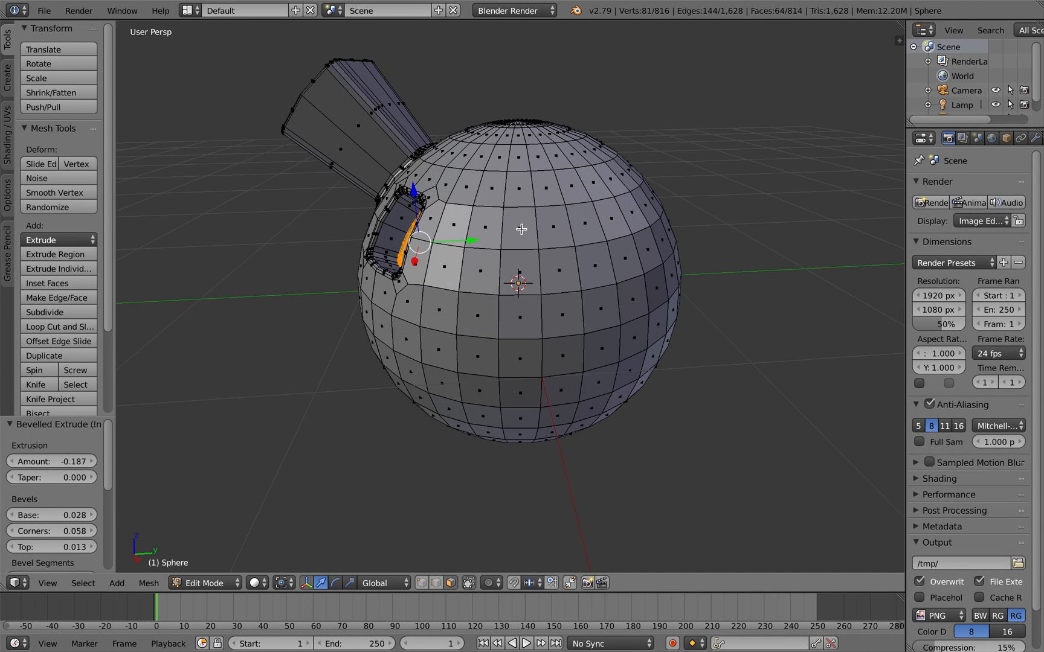
# Step: Select a three-face vertical strip on the sphere's front via shortest-path, and zoom in
pyautogui.click(519, 228)
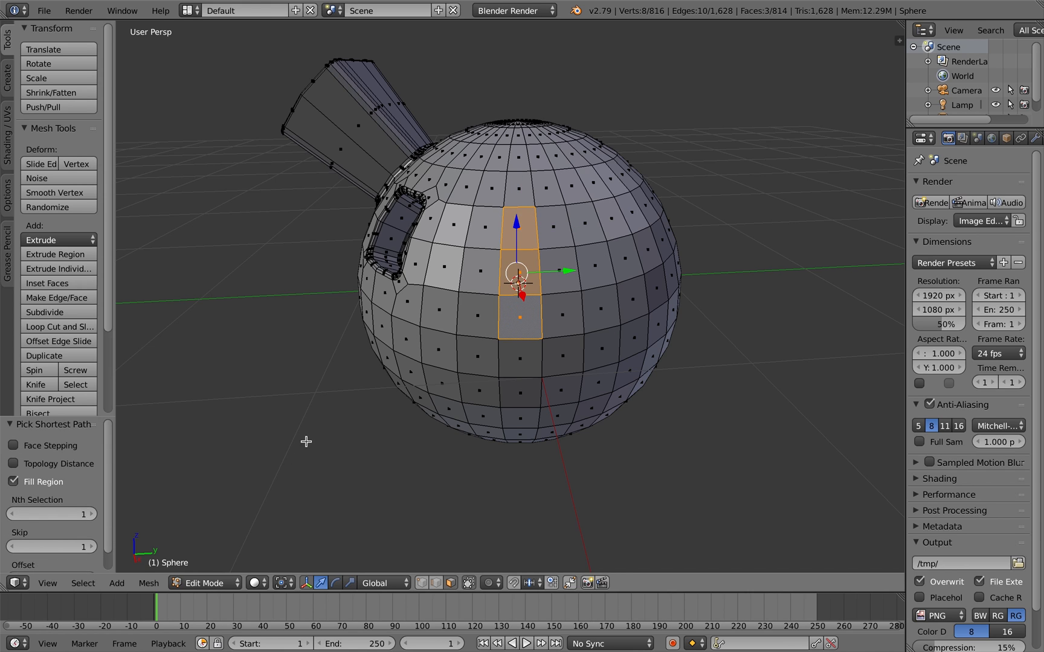
pyautogui.click(148, 582)
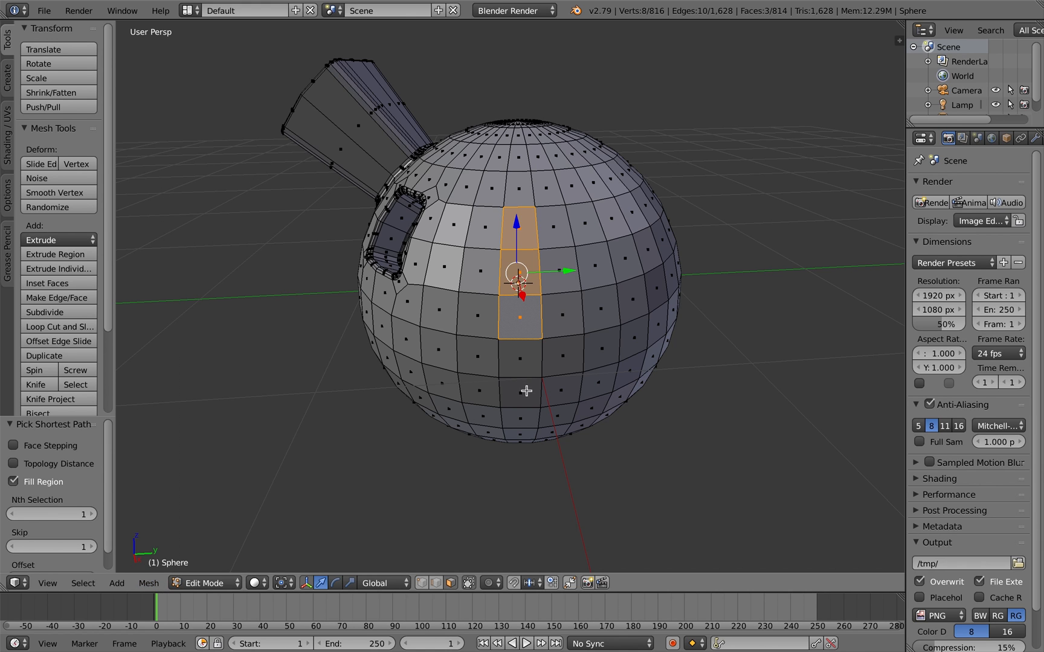
pyautogui.scroll(3)
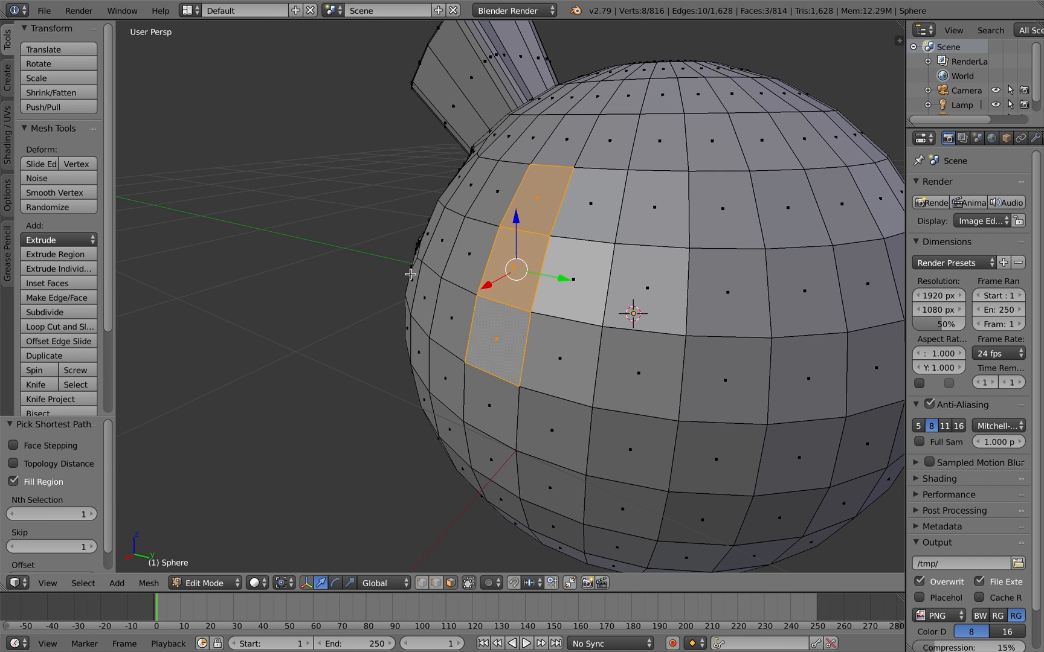
# Step: Bevel-extrude the three-face strip outward and increase its extrusion amount
pyautogui.click(40, 240)
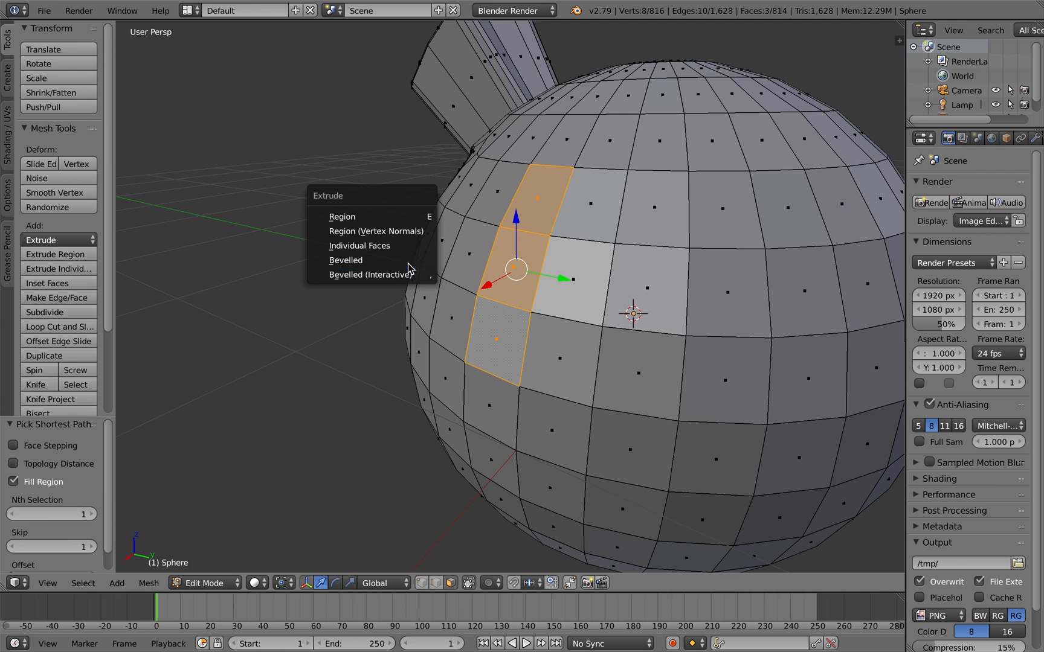
pyautogui.click(345, 260)
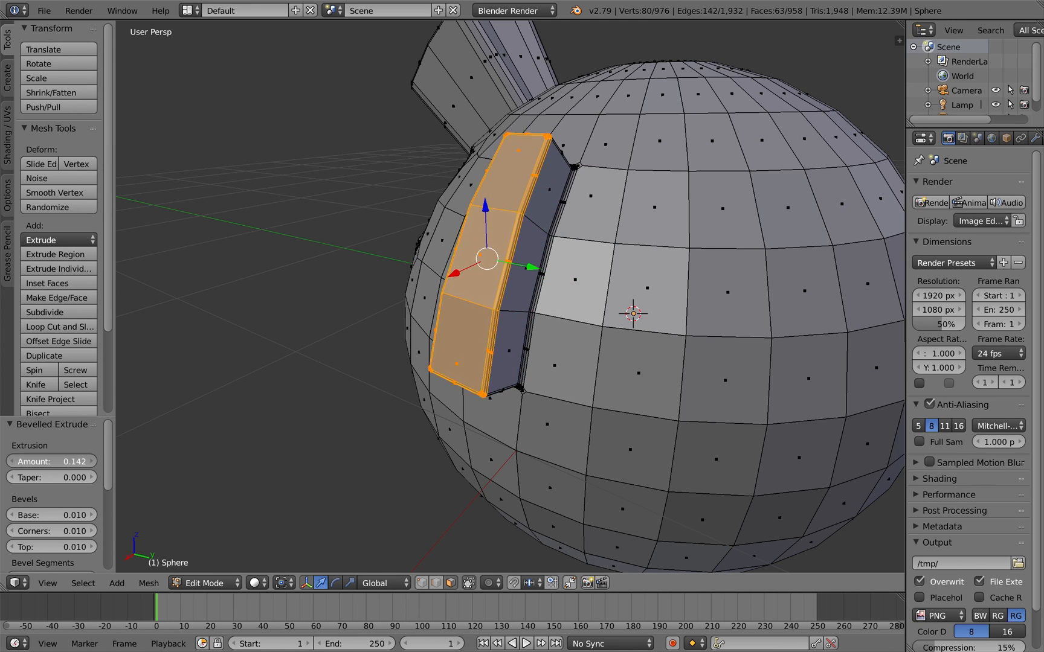
pyautogui.moveTo(52, 462); pyautogui.dragTo(73, 462)
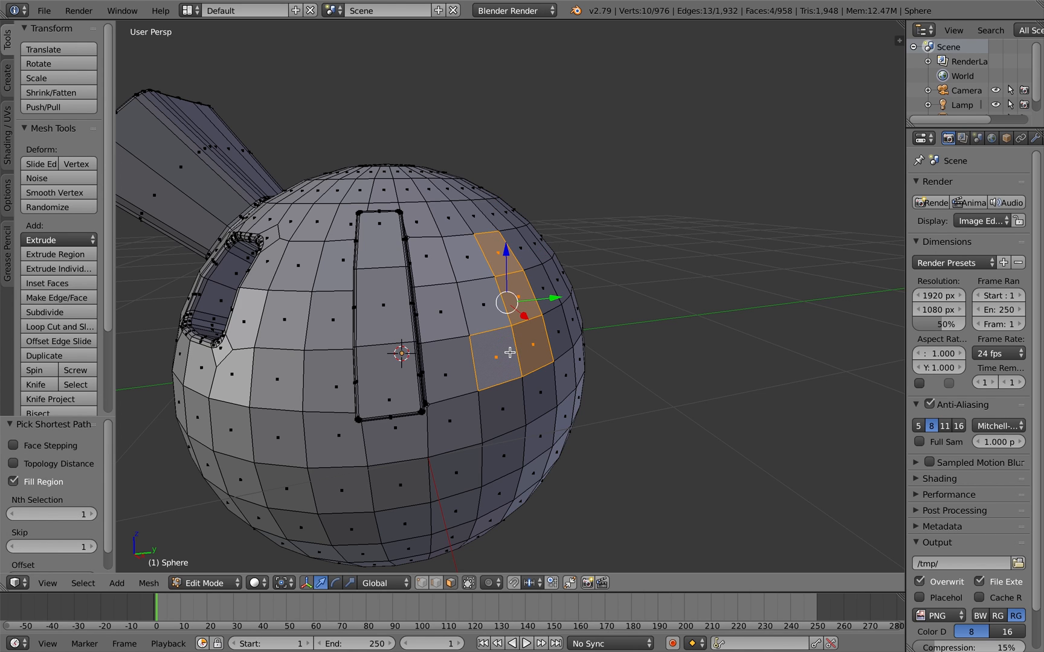
# Step: Extend selection to an L-shaped region, tweak its extrusion settings, then push another patch inward
pyautogui.click(54, 240)
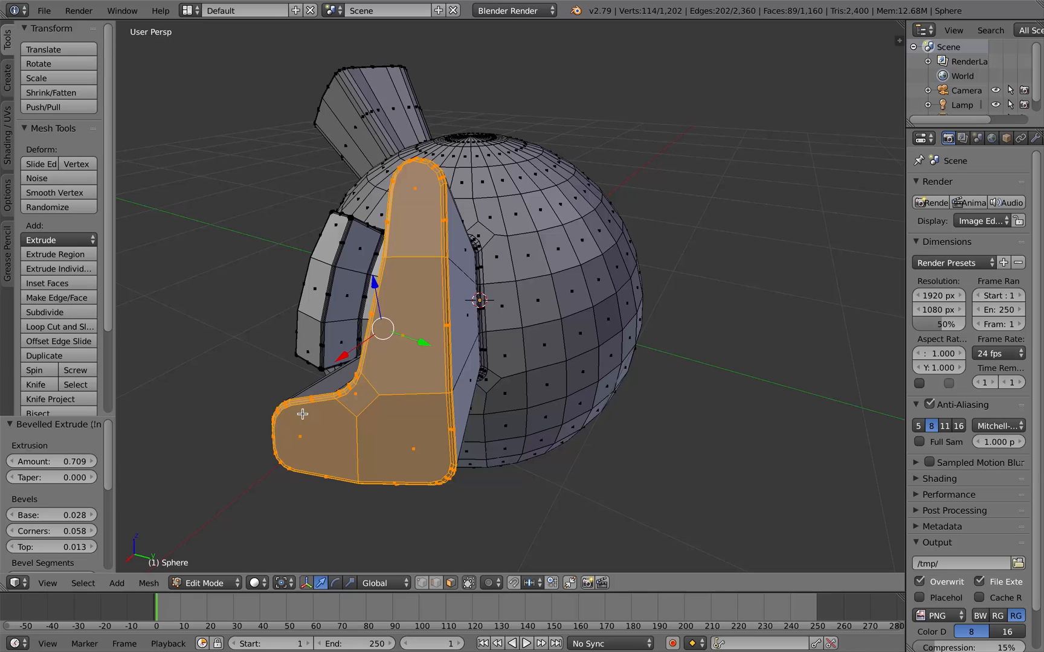
pyautogui.moveTo(53, 531); pyautogui.dragTo(50, 531)
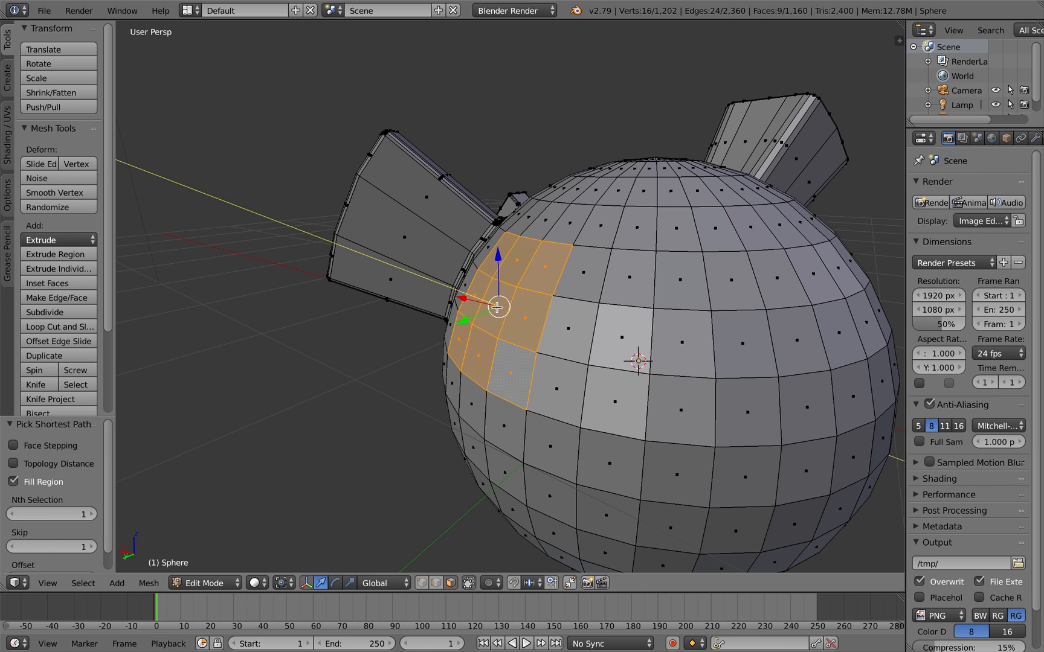
pyautogui.moveTo(497, 307); pyautogui.dragTo(536, 318)
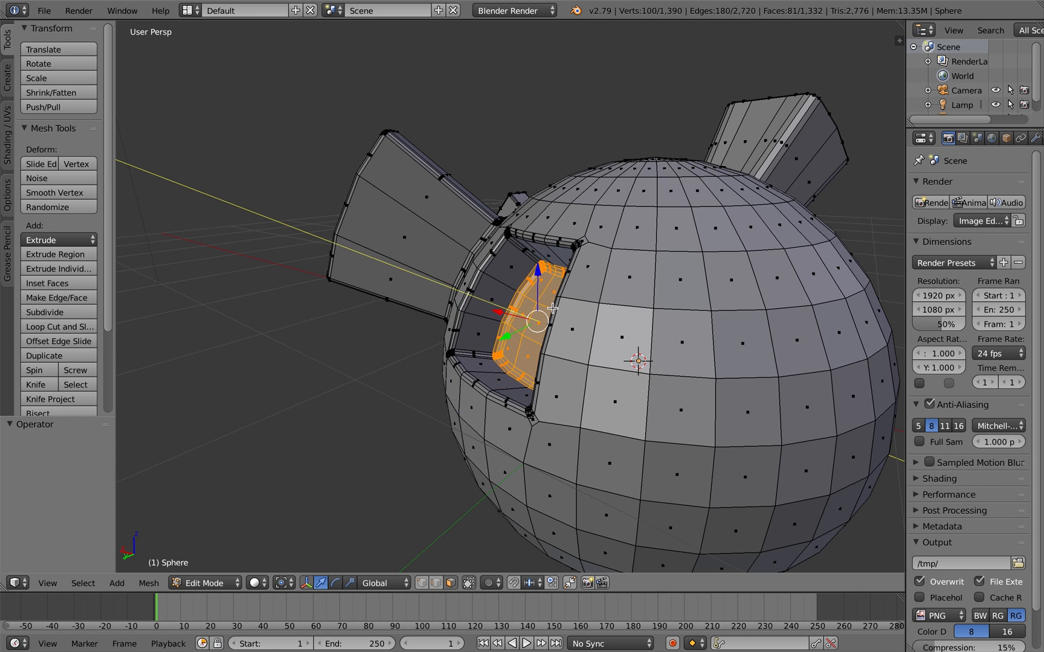